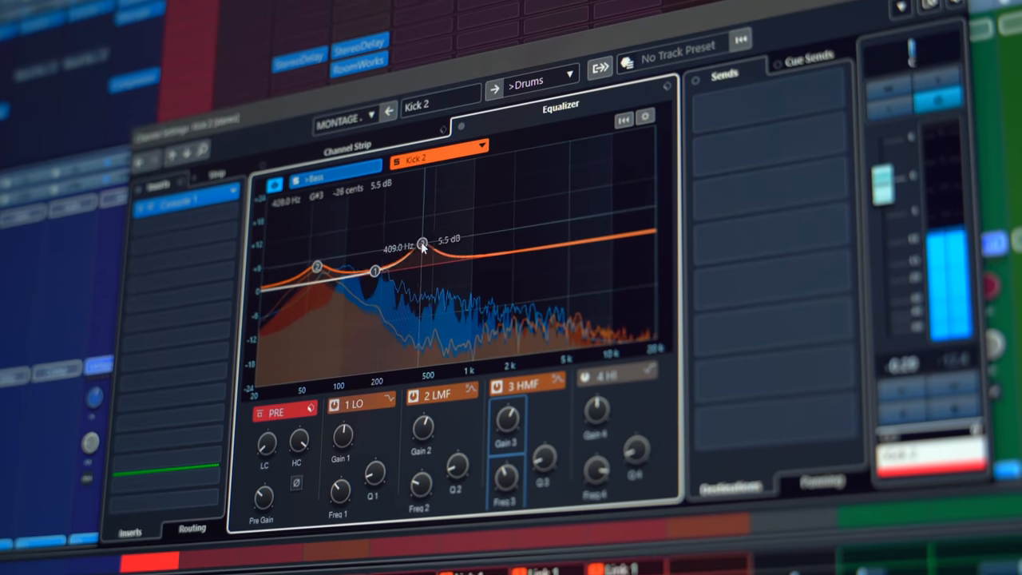
# Shape the Kick 2 EQ curve while comparing against the overlaid second channel's spectrum.
pyautogui.moveTo(421, 242); pyautogui.dragTo(377, 262)
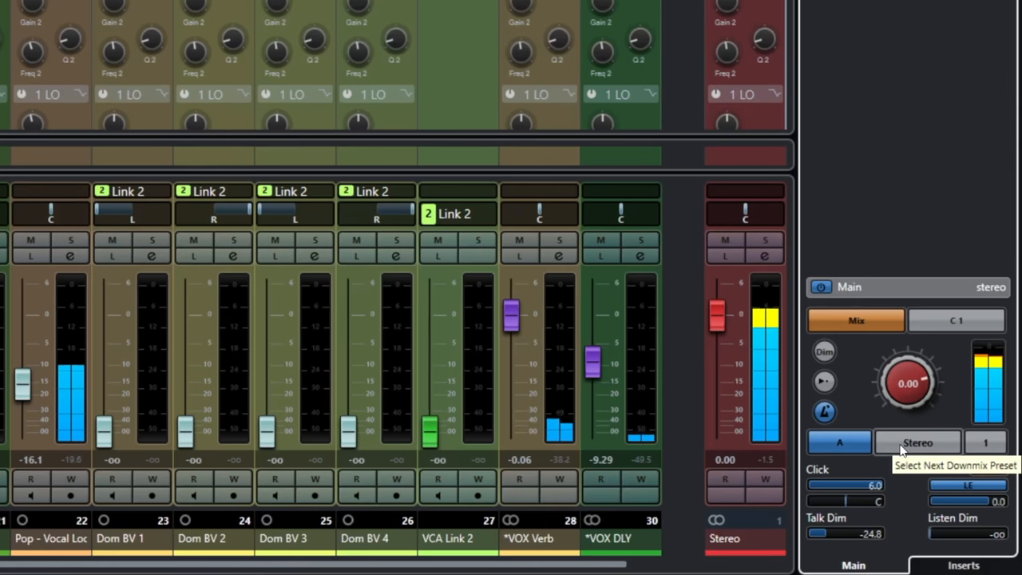
# Set the Control Room Main downmix preset from Stereo to Mono.
pyautogui.click(916, 442)
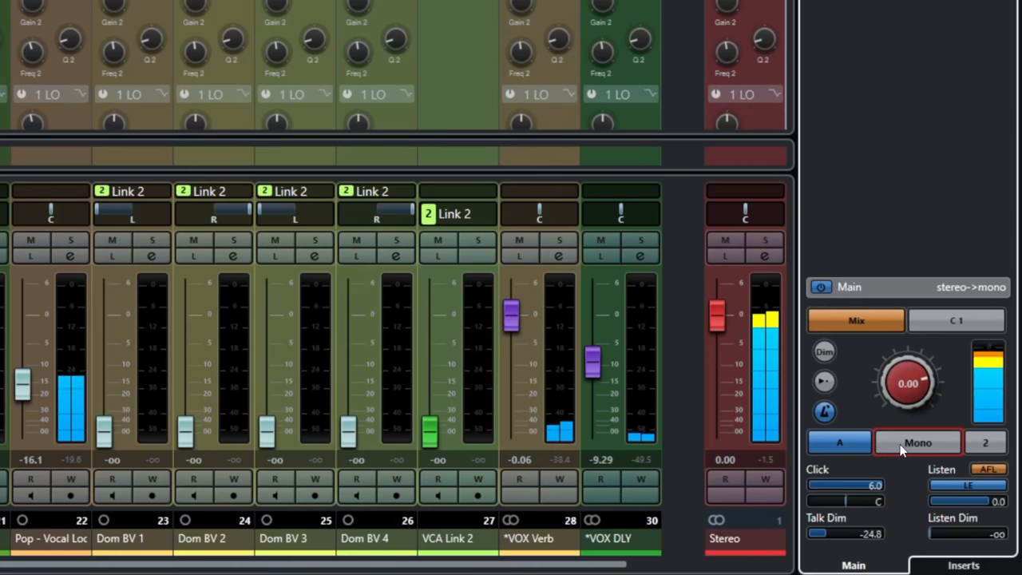